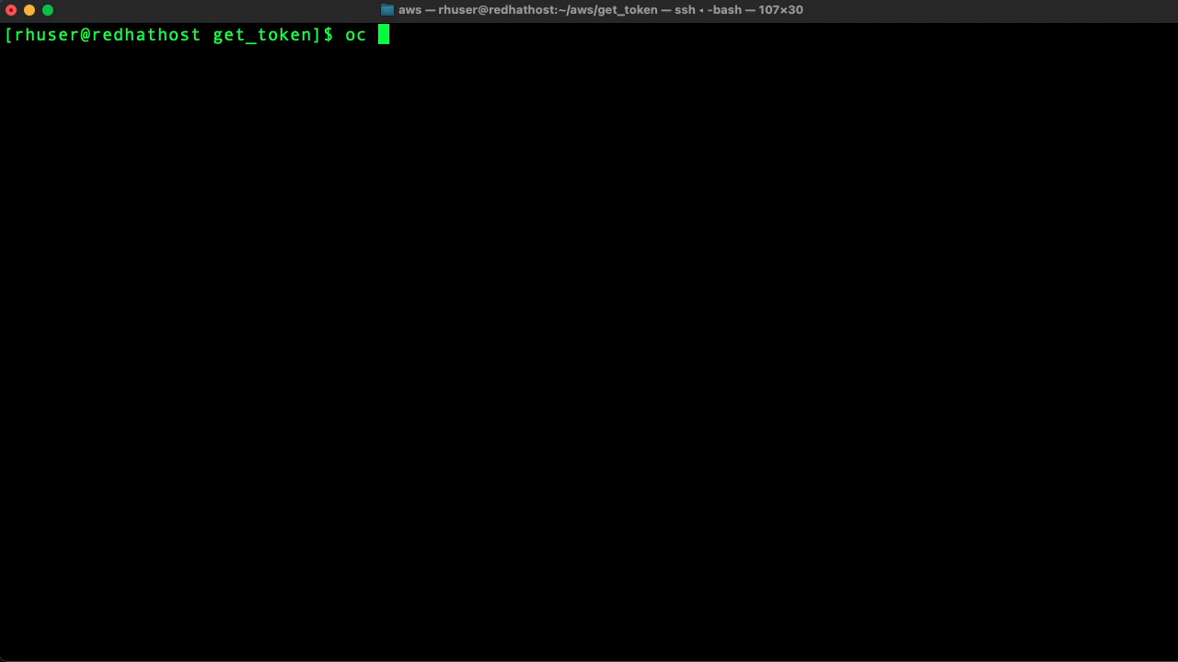
- Run 'oc whoami' to confirm kube:admin, then 'oc get nodes', and clear the screen
{"action": "type", "text": "whoami"}
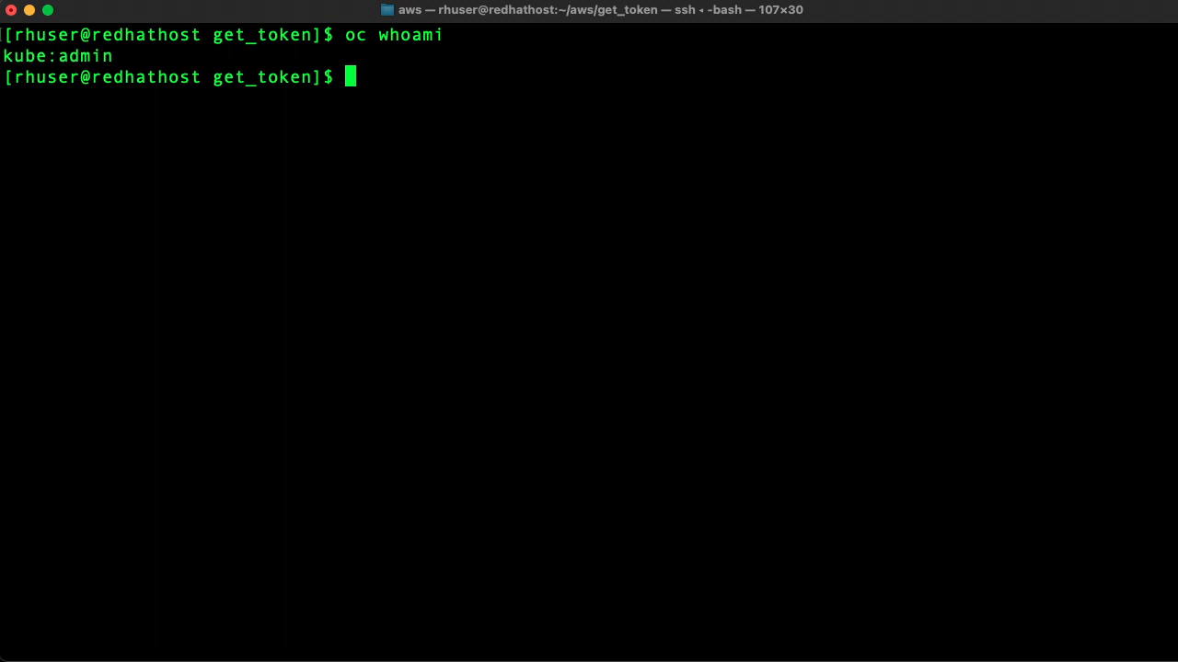
{"action": "type", "text": "oc g"}
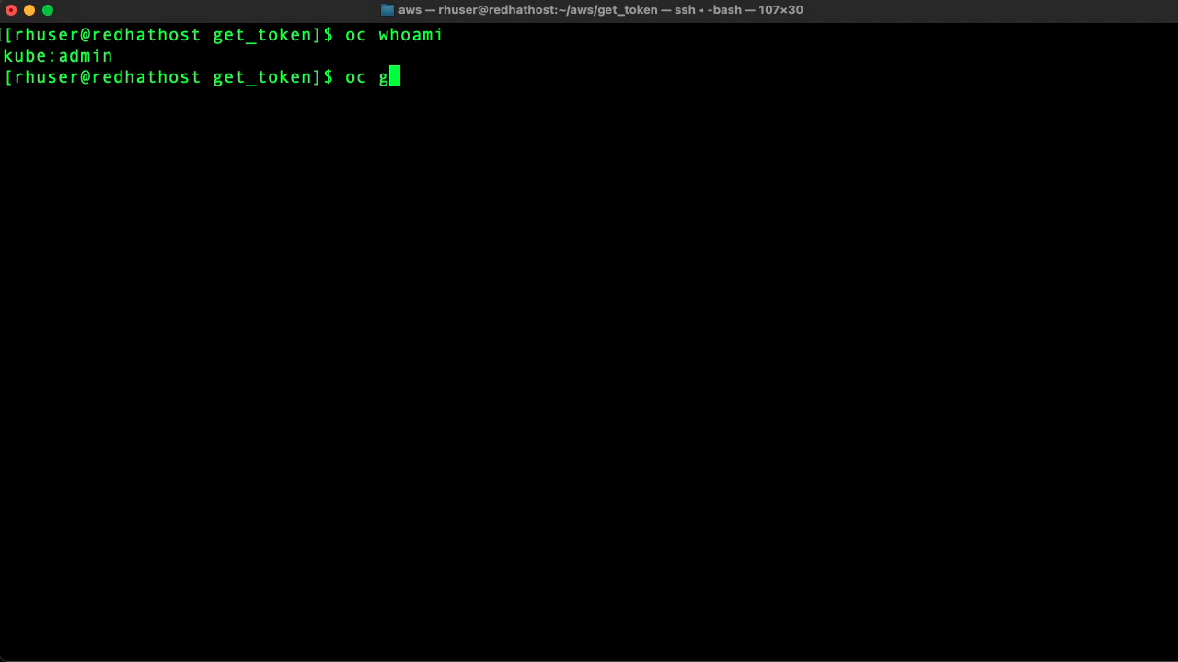
{"action": "type", "text": "et nod"}
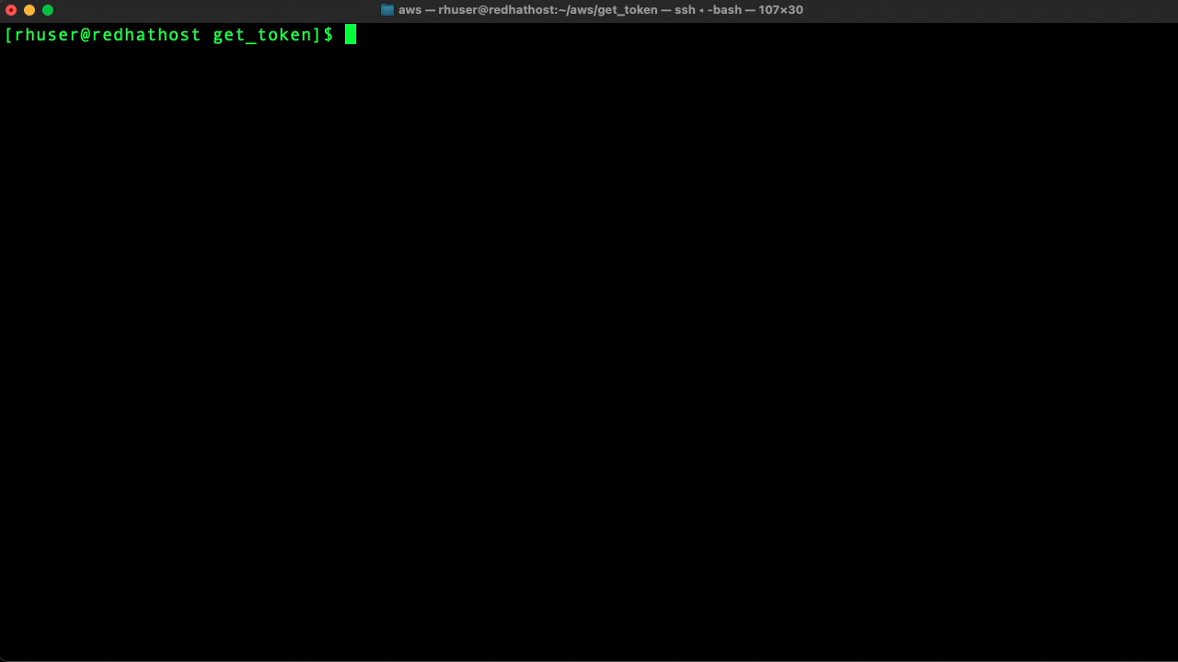
- Run 'oc logout', 'unset KUBECONFIG', then 'oc get nodes' to see the Forbidden error for system:anonymous
{"action": "type", "text": "occ"}
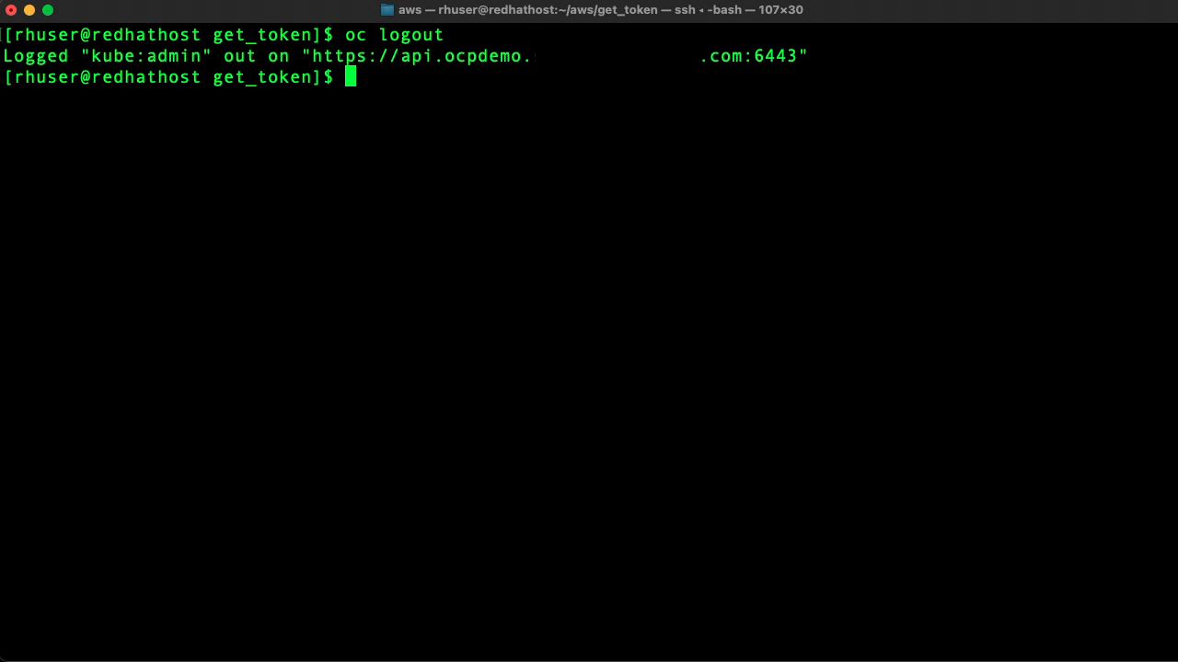
{"action": "type", "text": "unset k"}
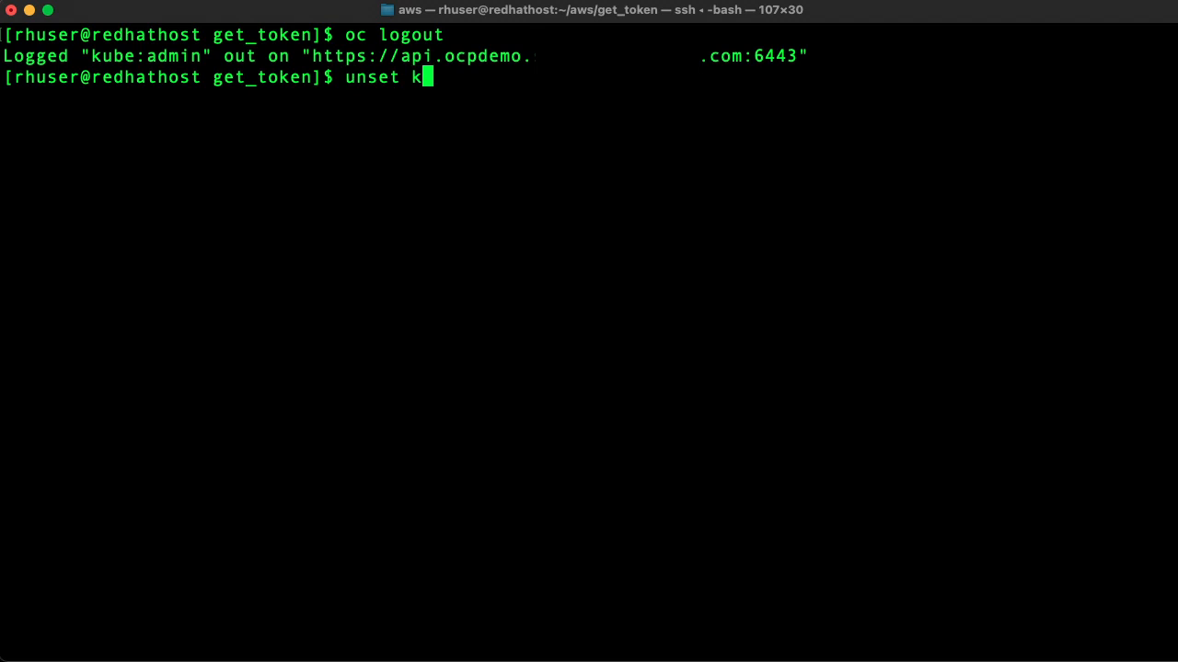
{"action": "type", "text": "UBECONFIG"}
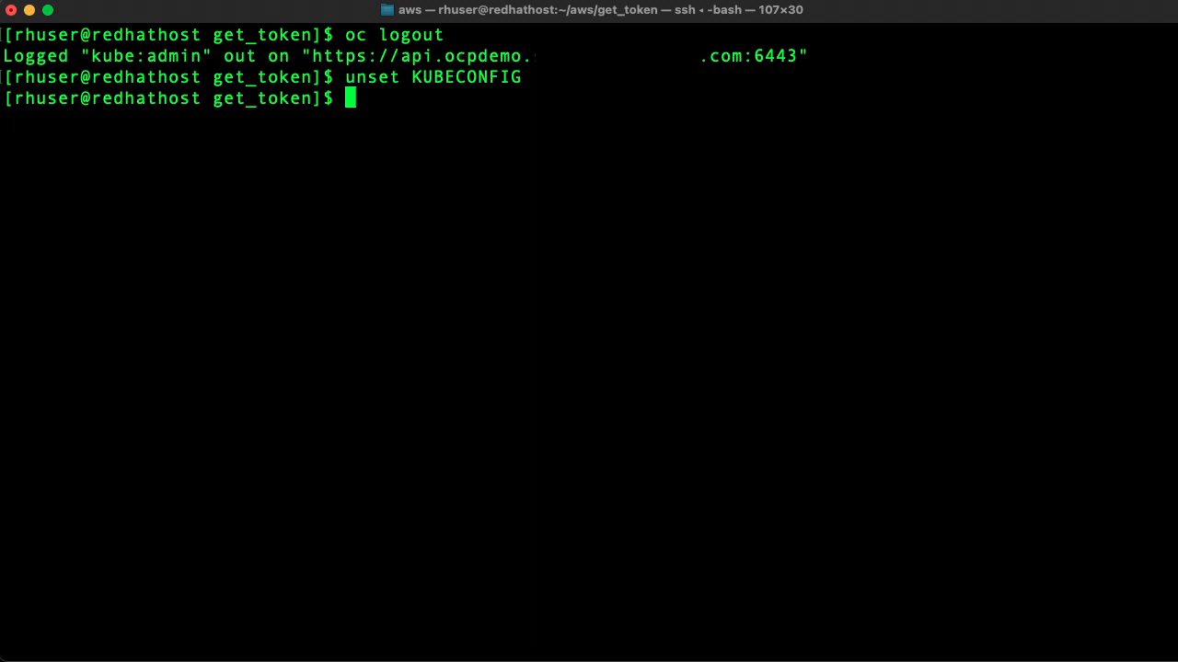
{"action": "type", "text": "oc get nodes"}
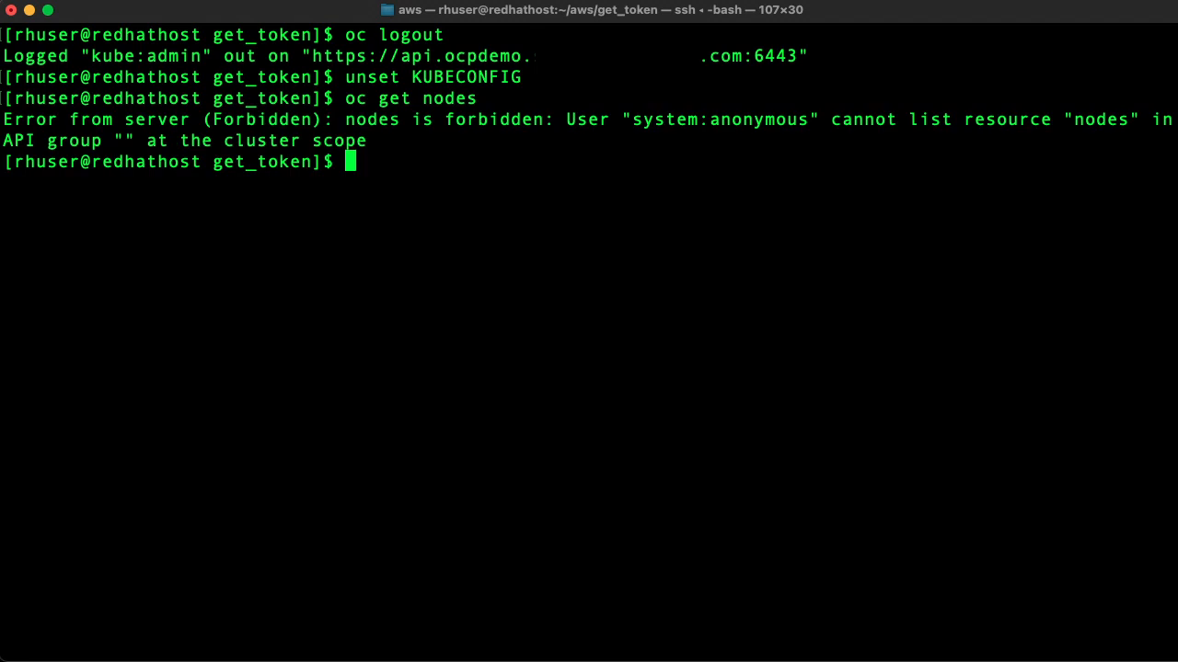
{"action": "type", "text": "clear"}
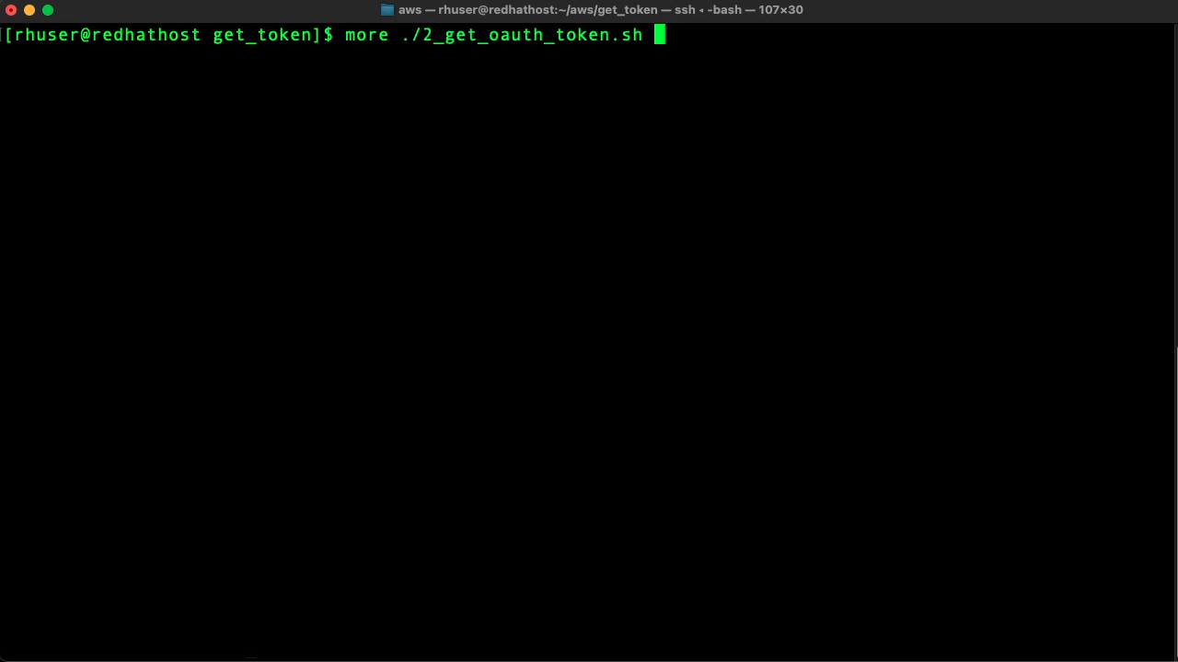
- View 2_get_oauth_token.sh, run it, and select the returned code and csrf values
{"action": "key", "text": "Return"}
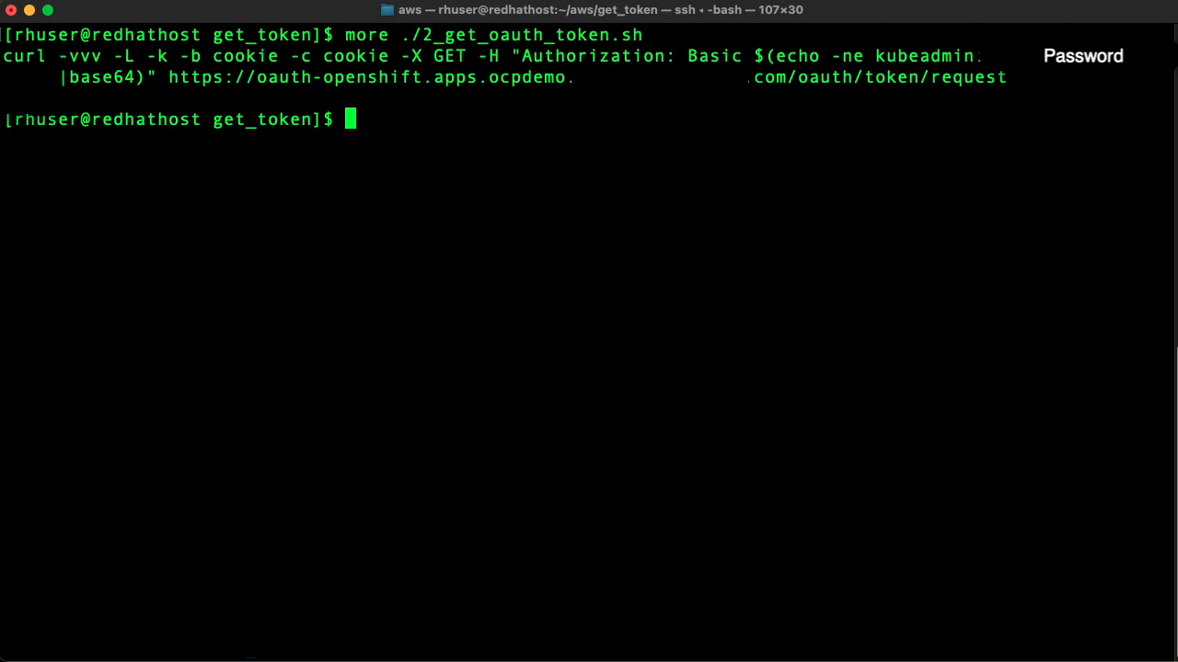
{"action": "type", "text": "./2_get_oauth_token.sh"}
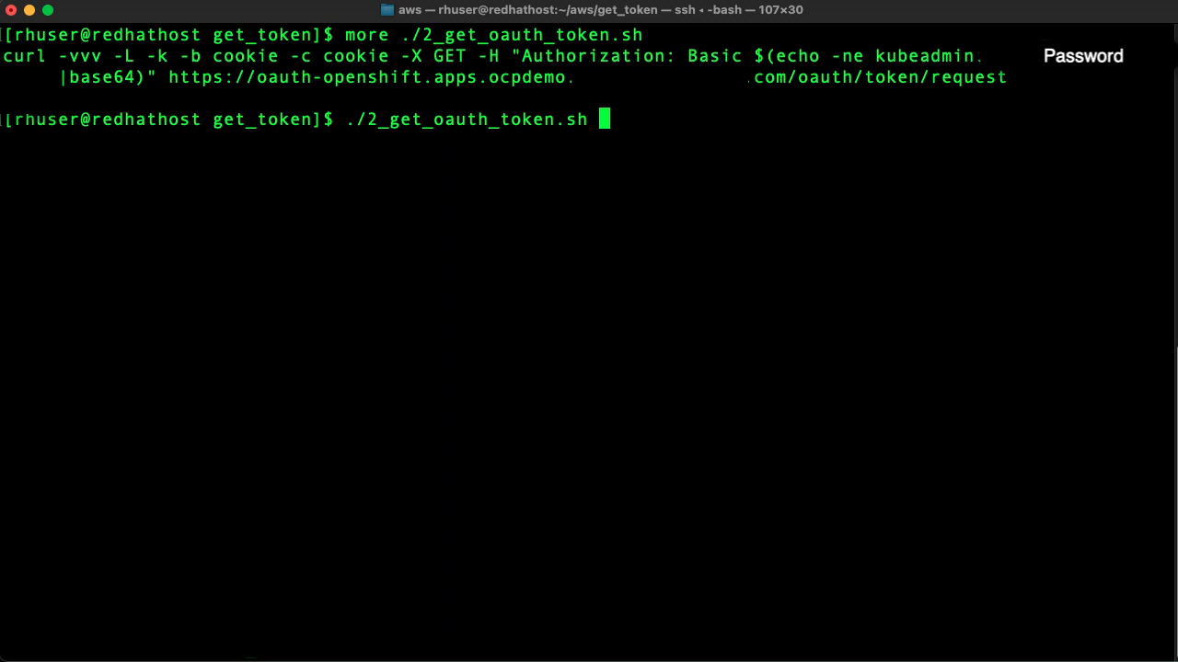
{"action": "key", "text": "Return"}
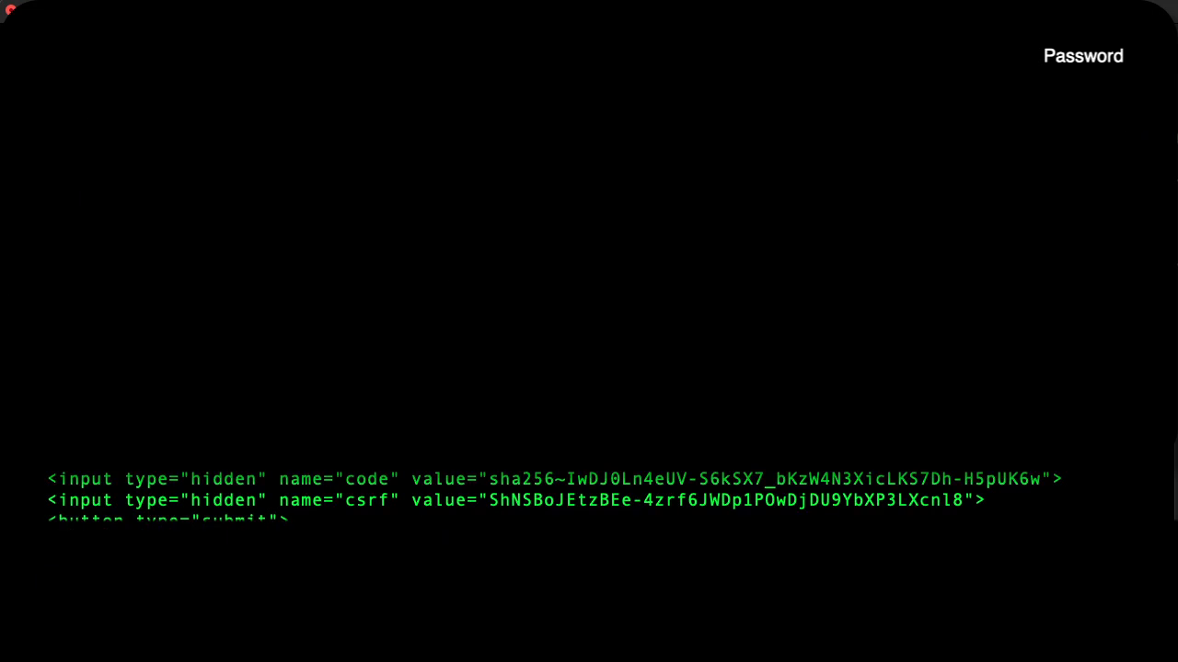
{"action": "left_click_drag", "start_coordinate": [55, 478], "coordinate": [985, 501]}
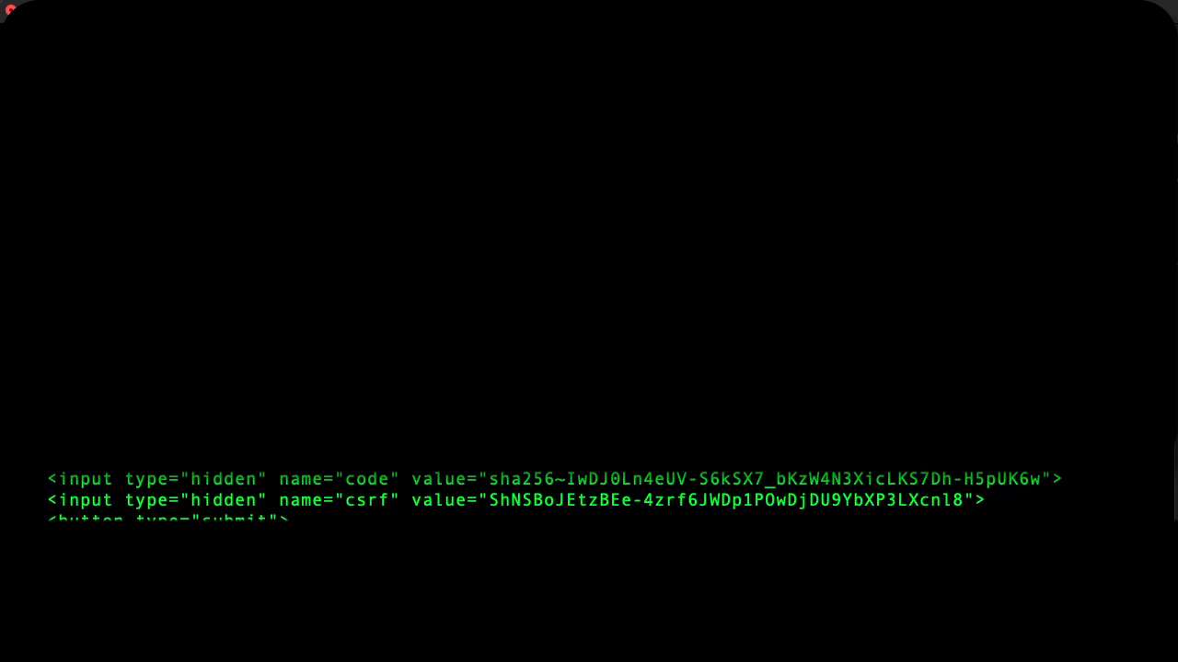
{"action": "left_click_drag", "start_coordinate": [703, 479], "coordinate": [1045, 479]}
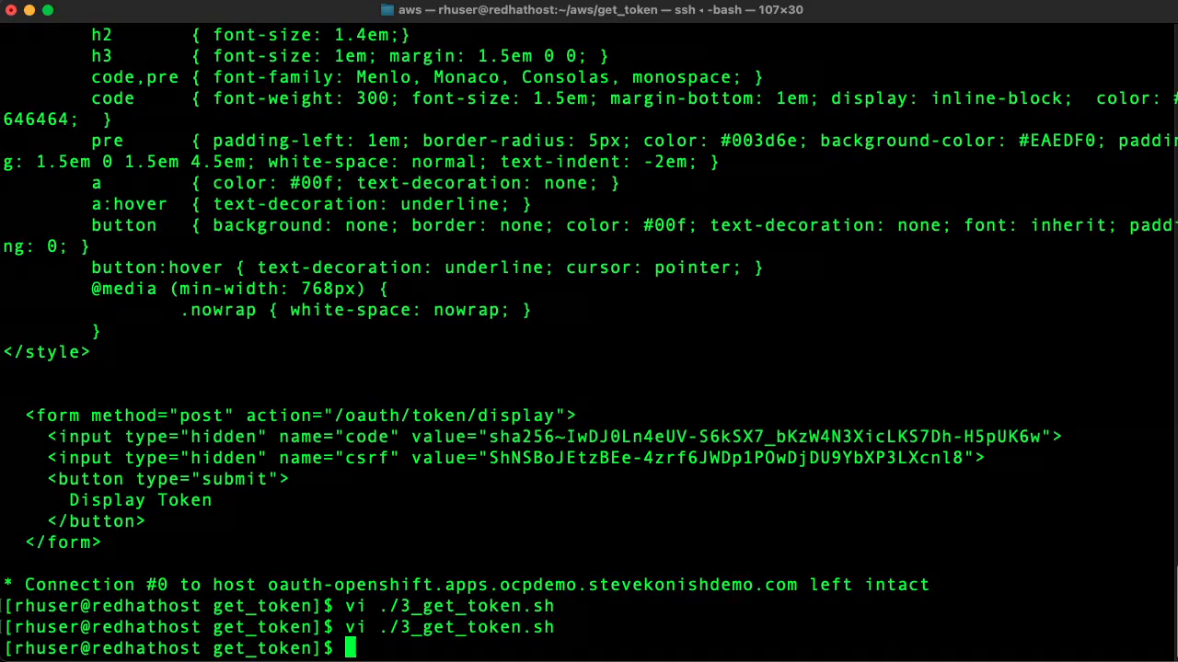
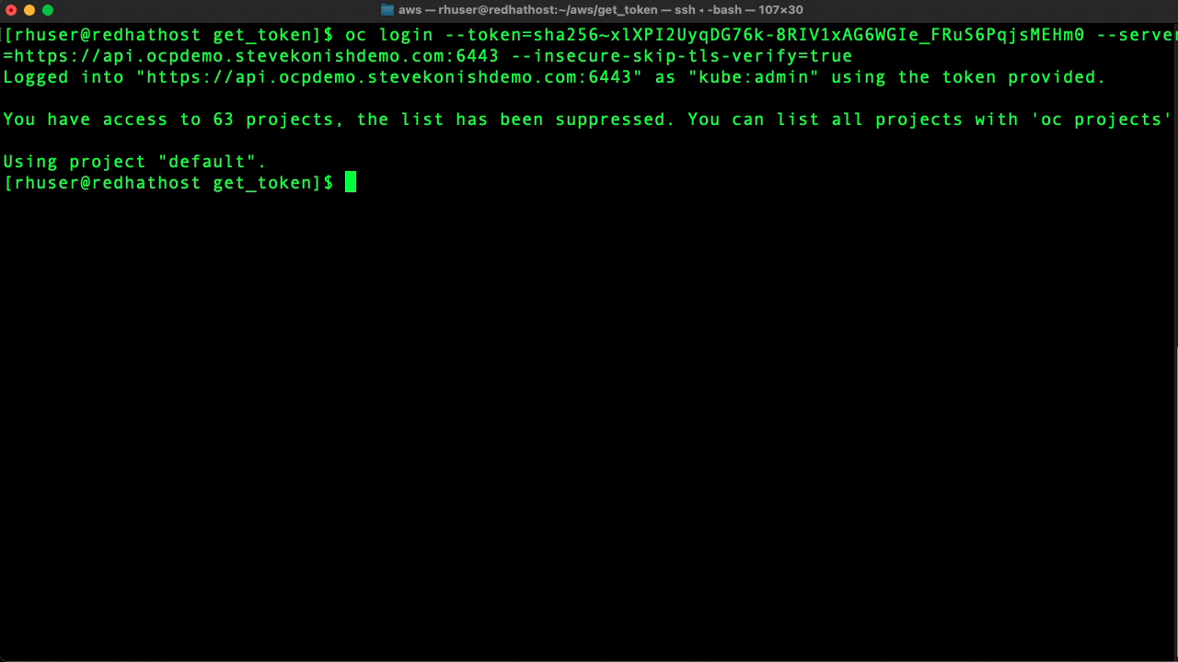
- Run 'oc whoami' (kube:admin) and 'oc get clusterversion' (4.8.3), then begin 'oc get nodes'
{"action": "type", "text": "oc w"}
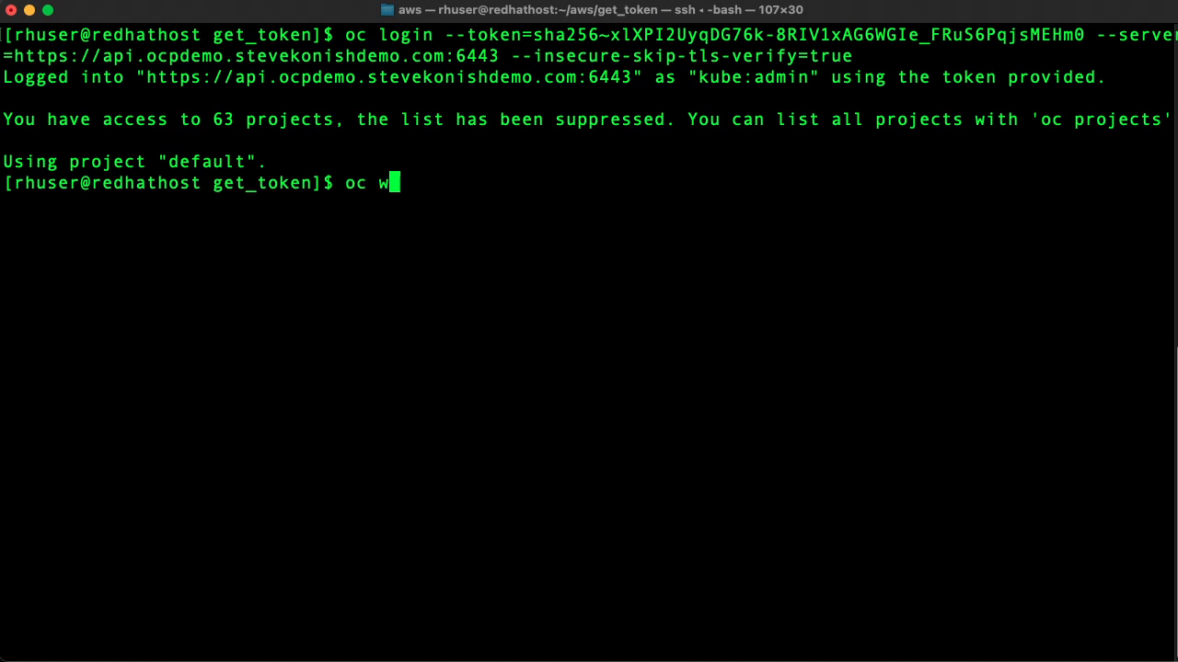
{"action": "type", "text": "hoami"}
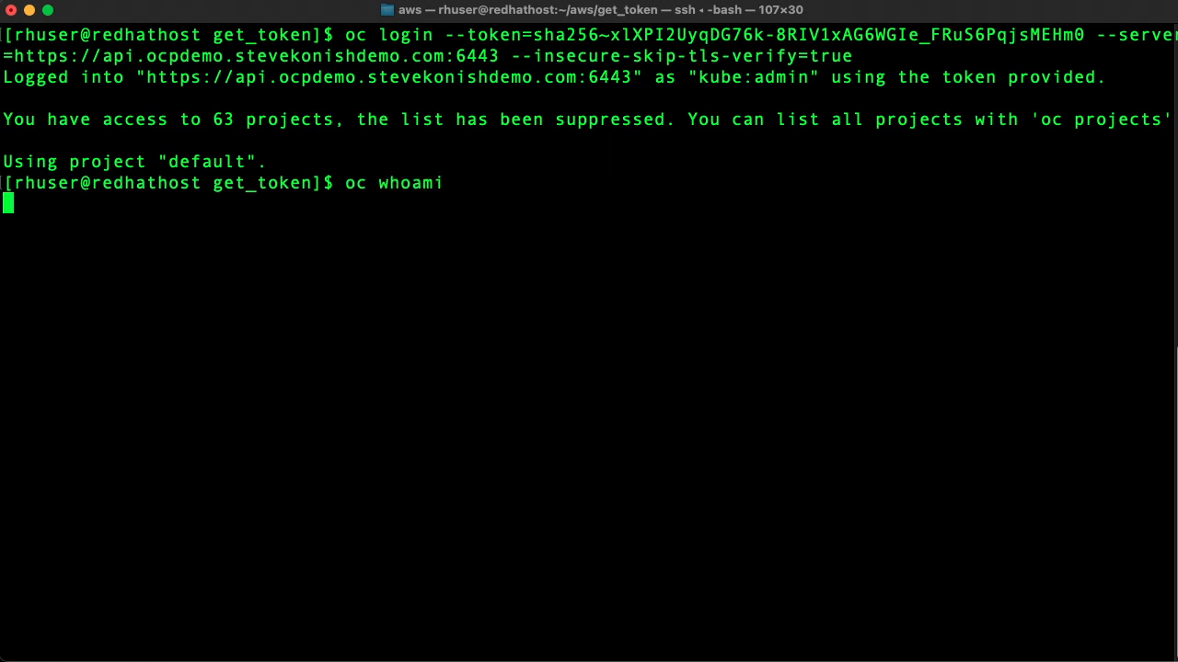
{"action": "type", "text": "oc"}
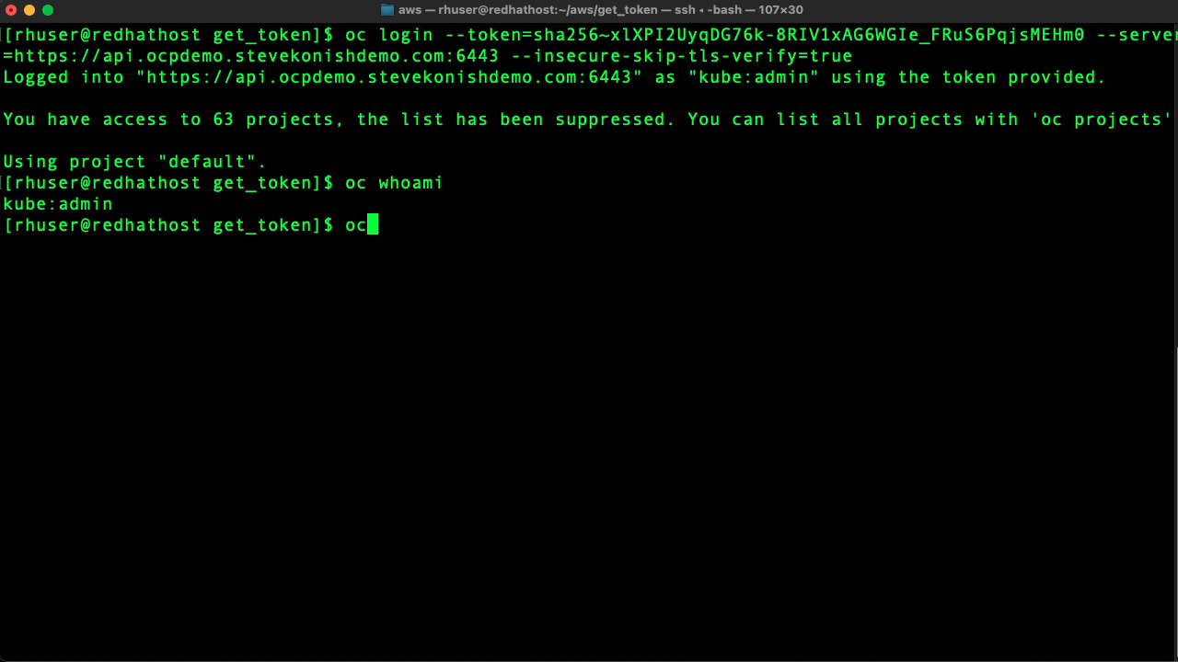
{"action": "type", "text": "get clusterversion"}
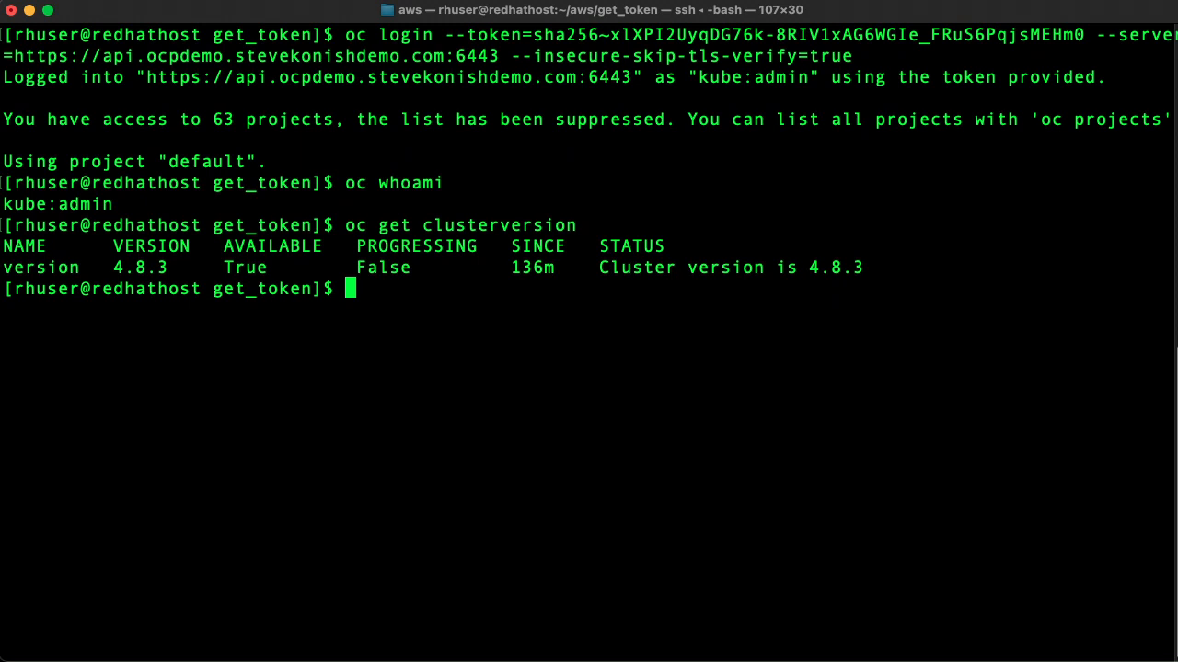
{"action": "type", "text": "oc get node"}
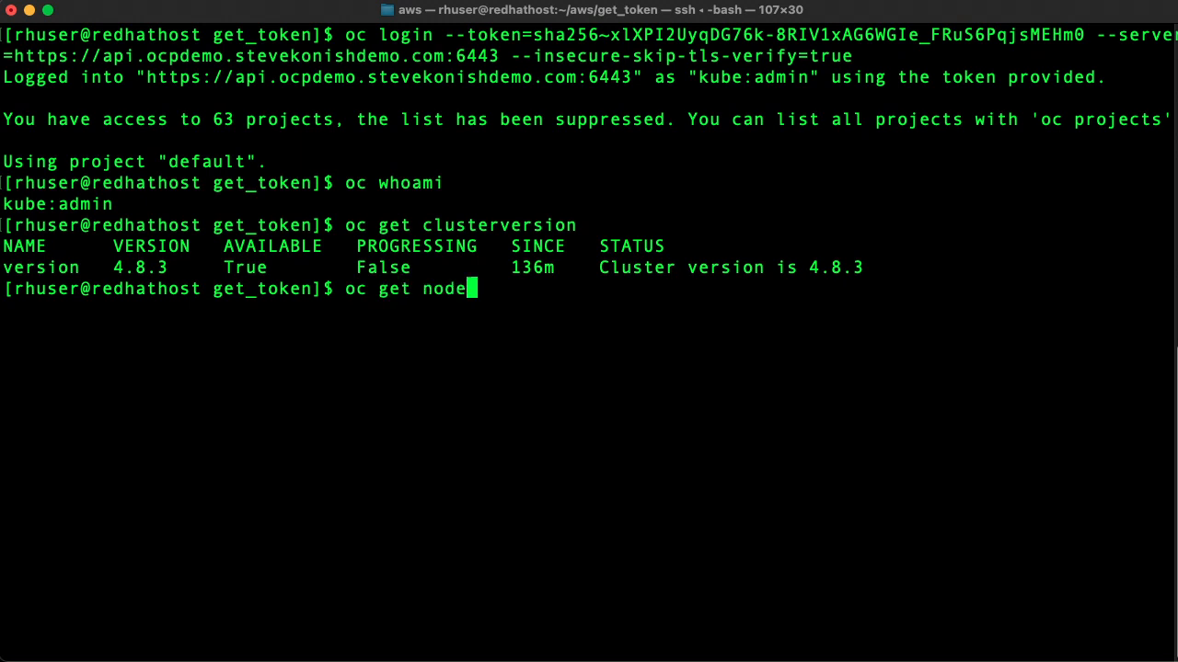